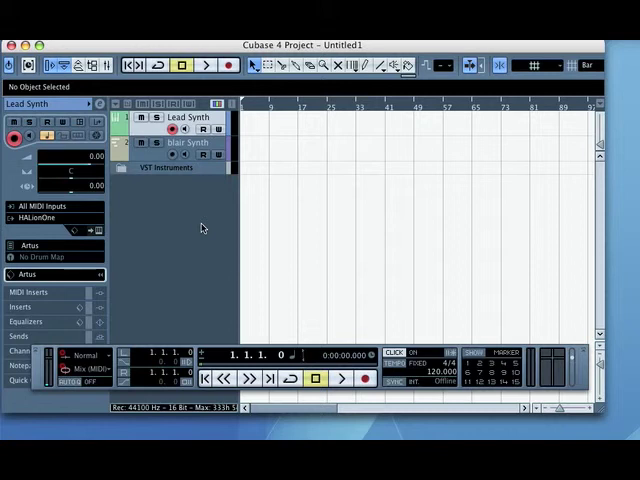
pyautogui.moveTo(52, 218)
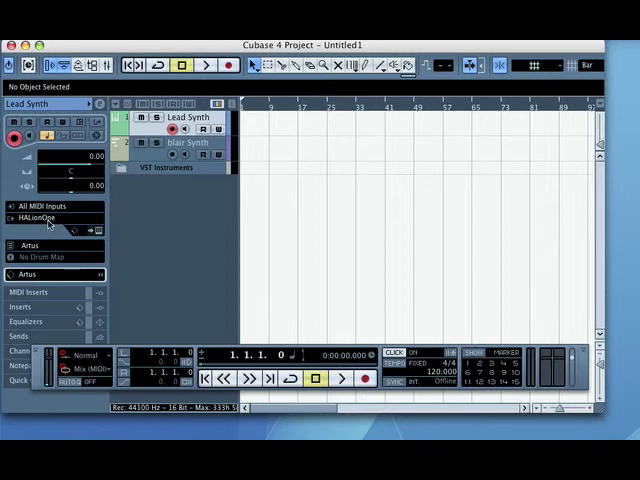
pyautogui.moveTo(48, 218)
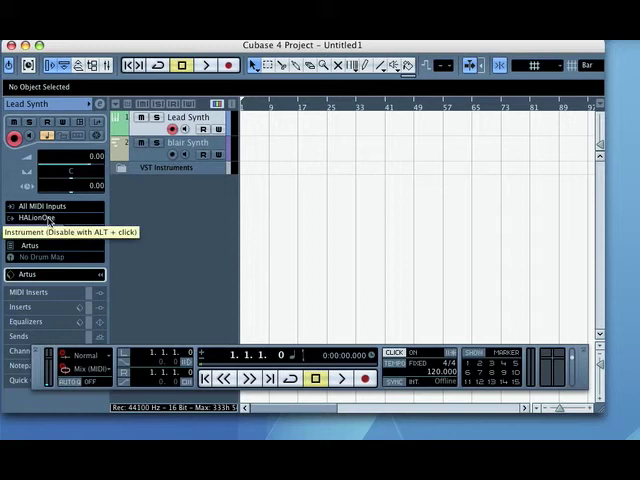
pyautogui.moveTo(132, 230)
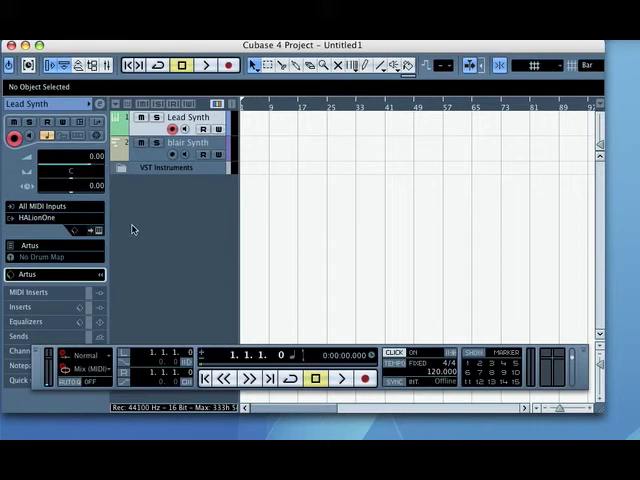
pyautogui.moveTo(256, 242)
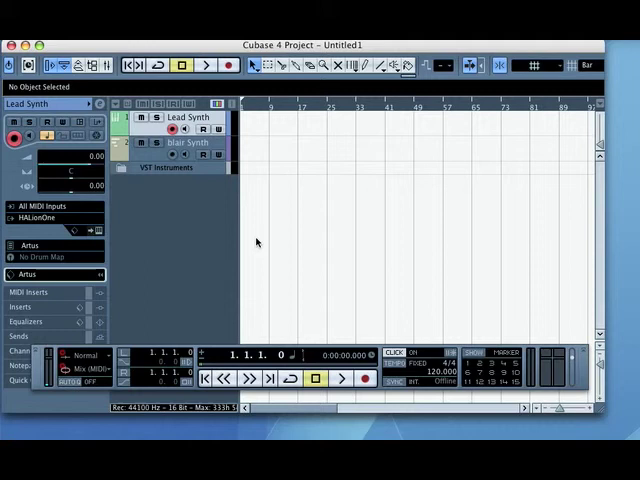
pyautogui.moveTo(204, 298)
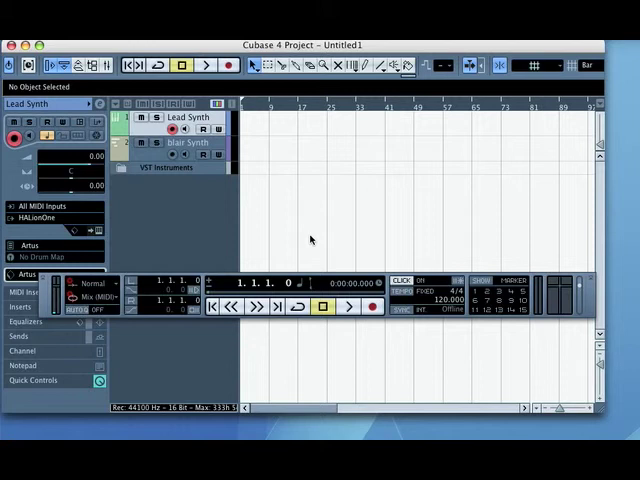
pyautogui.moveTo(302, 252)
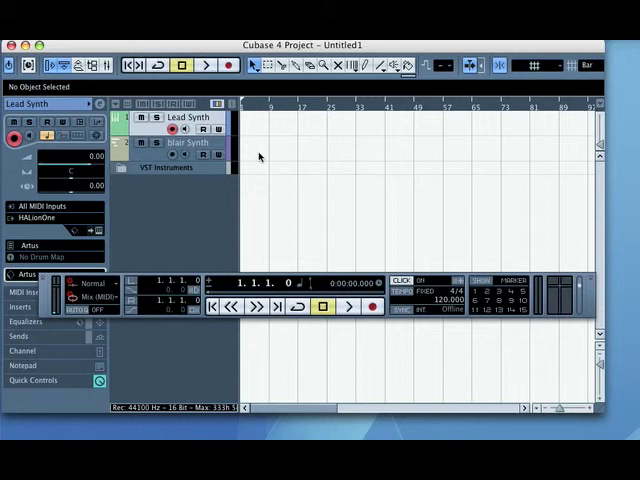
pyautogui.moveTo(284, 164)
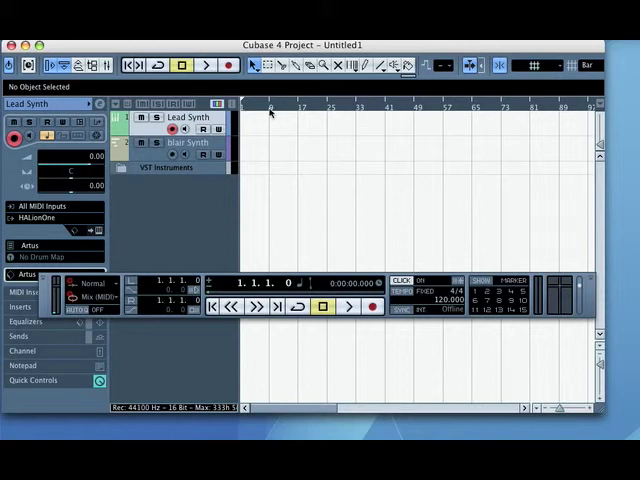
pyautogui.moveTo(260, 112)
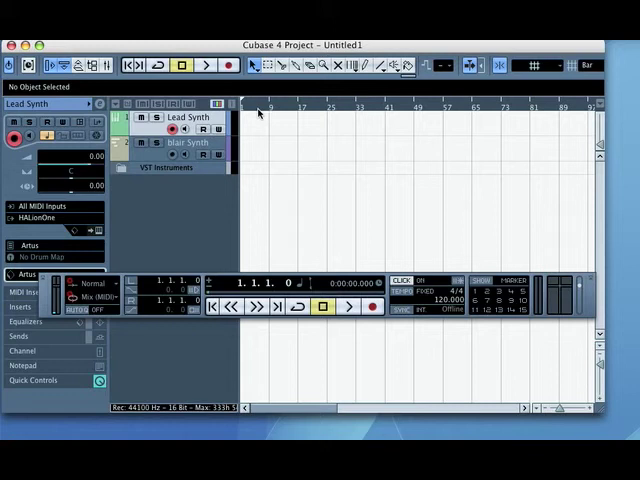
pyautogui.moveTo(396, 256)
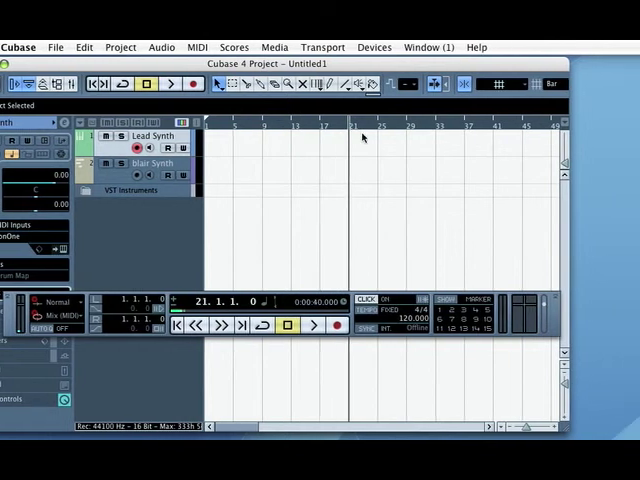
# Step: Place the song position at the start of bar 5 via the ruler
pyautogui.click(312, 332)
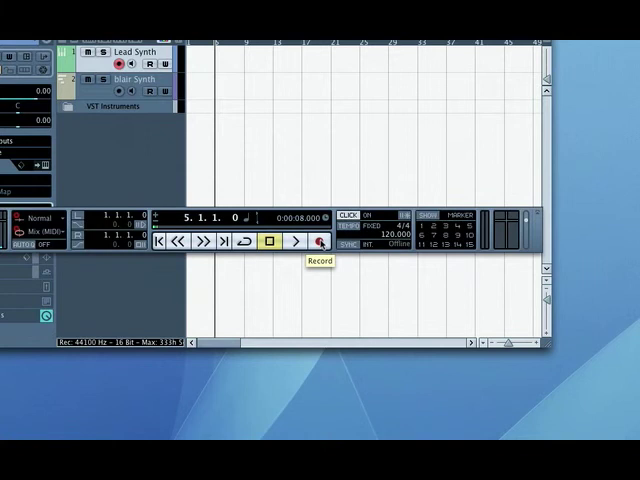
pyautogui.click(320, 244)
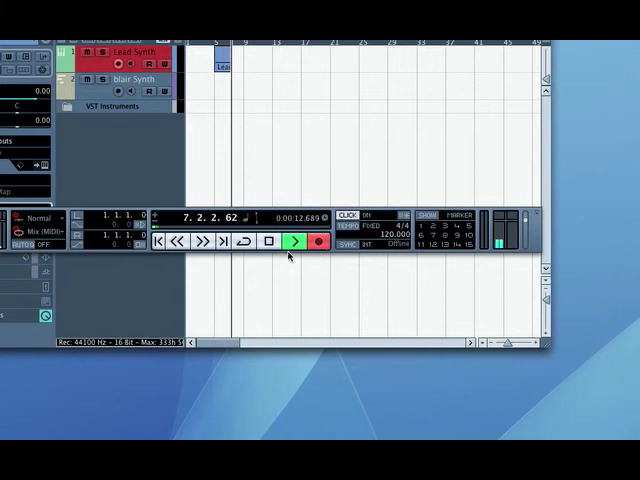
pyautogui.click(268, 244)
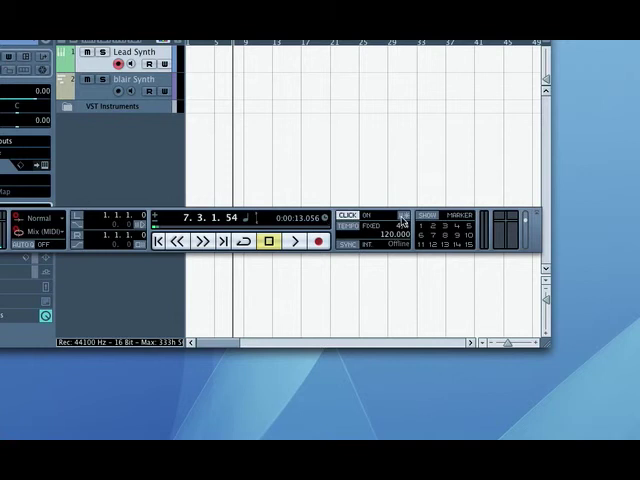
pyautogui.moveTo(404, 220)
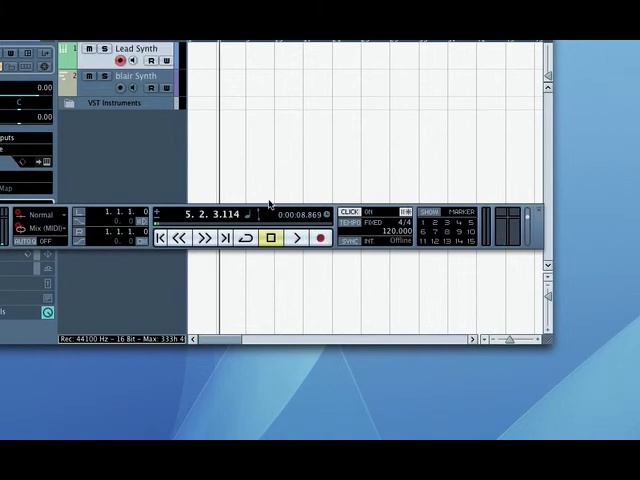
pyautogui.moveTo(208, 116)
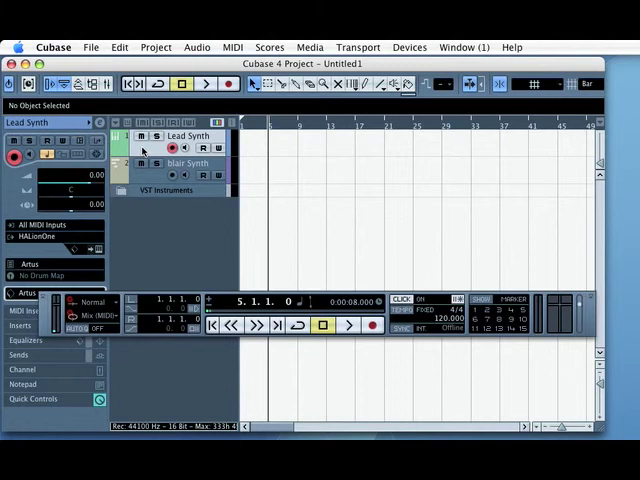
# Step: Select the Lead Synth track and record a MIDI part from bar 5 to about bar 9
pyautogui.click(188, 164)
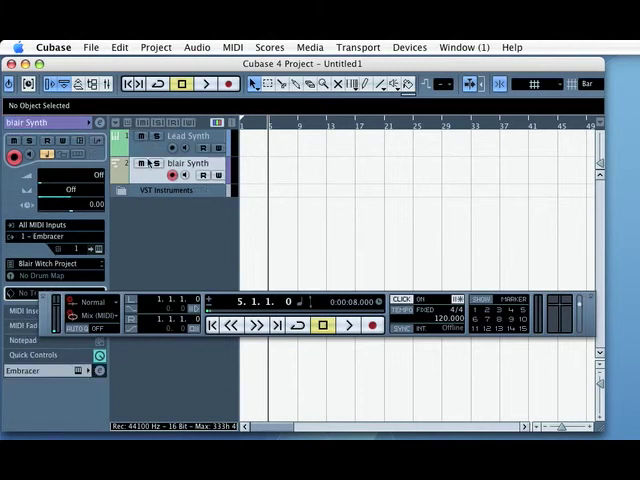
pyautogui.click(188, 136)
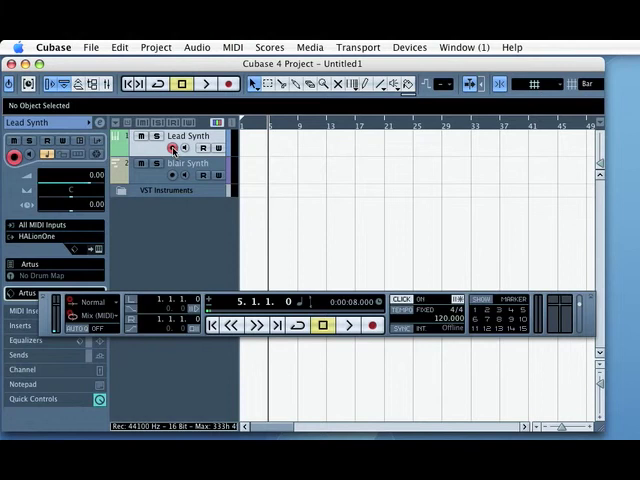
pyautogui.moveTo(176, 148)
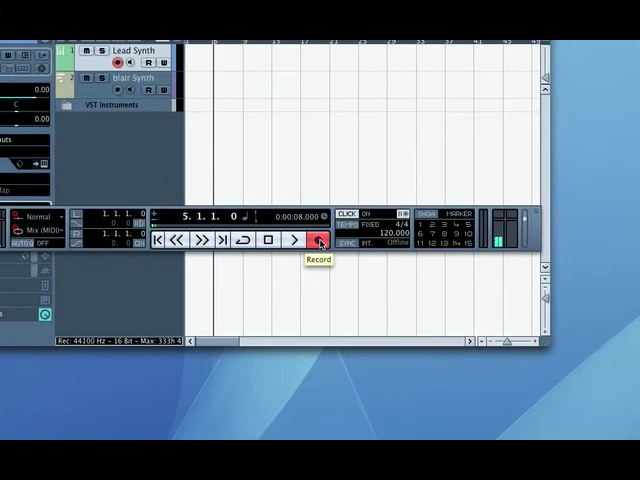
pyautogui.click(318, 244)
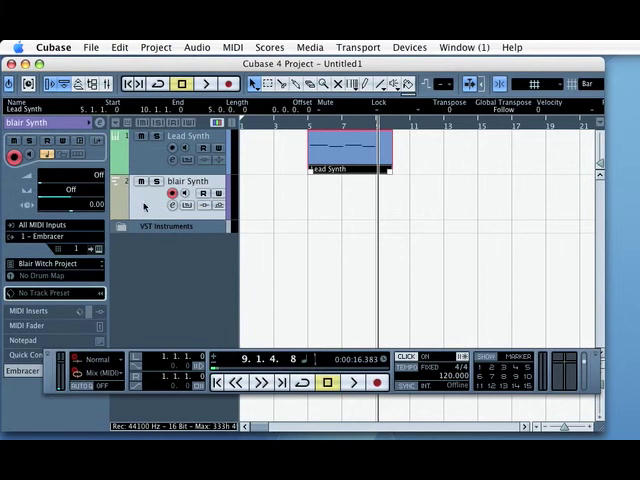
pyautogui.moveTo(48, 242)
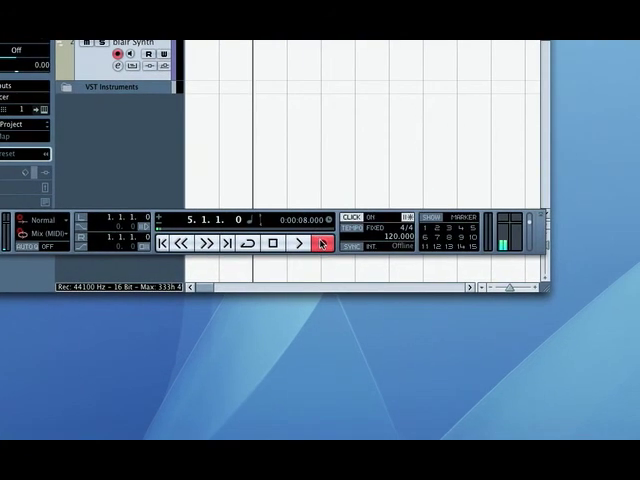
# Step: Record a MIDI part on the Blair Synth track from bar 5 beneath the Lead Synth part
pyautogui.click(300, 244)
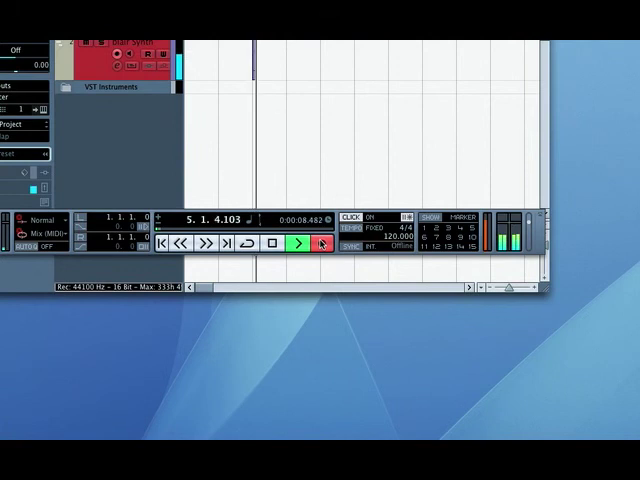
pyautogui.click(300, 244)
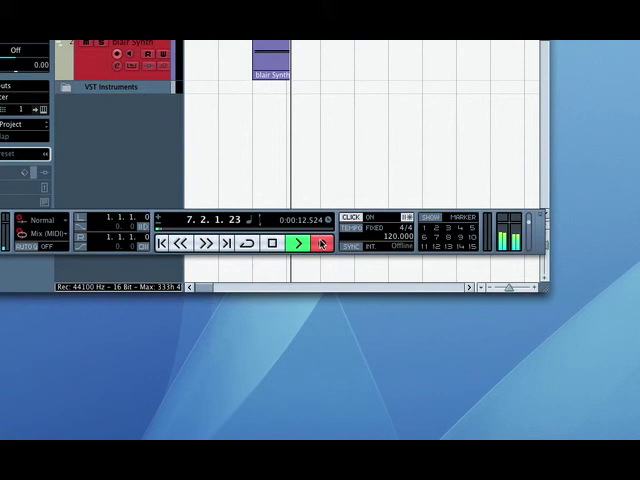
pyautogui.click(296, 244)
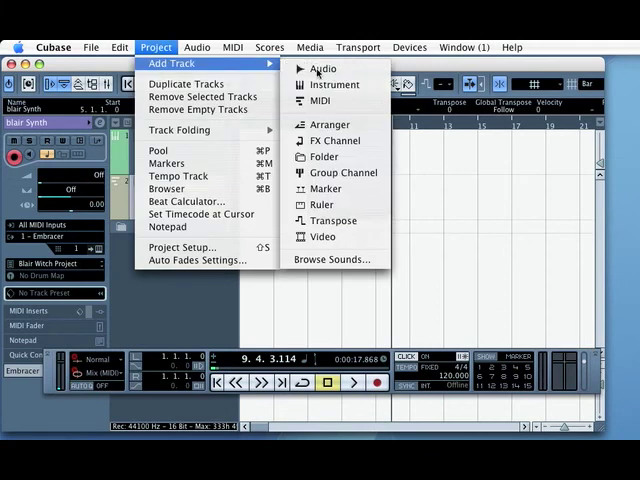
pyautogui.moveTo(334, 84)
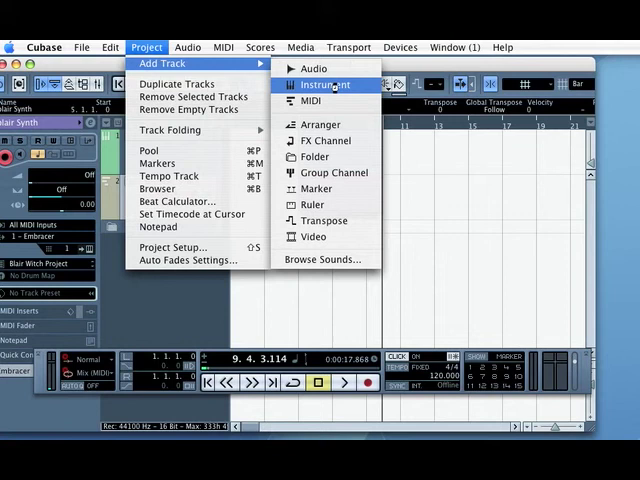
# Step: Add an instrument track named Travel loaded with the Voyage To Asia preset
pyautogui.click(324, 84)
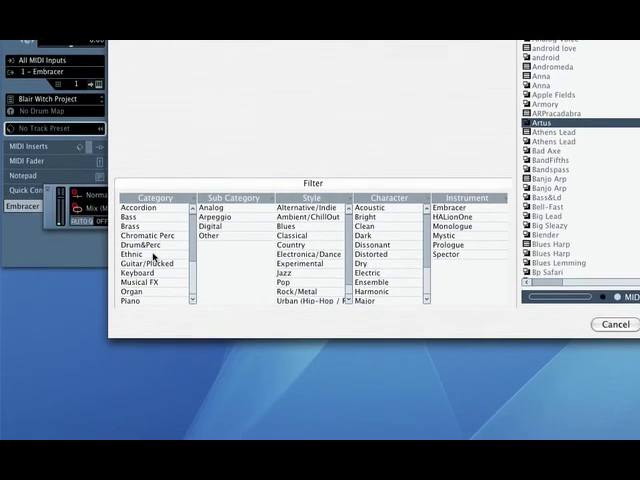
pyautogui.click(132, 252)
pyautogui.write('travel')
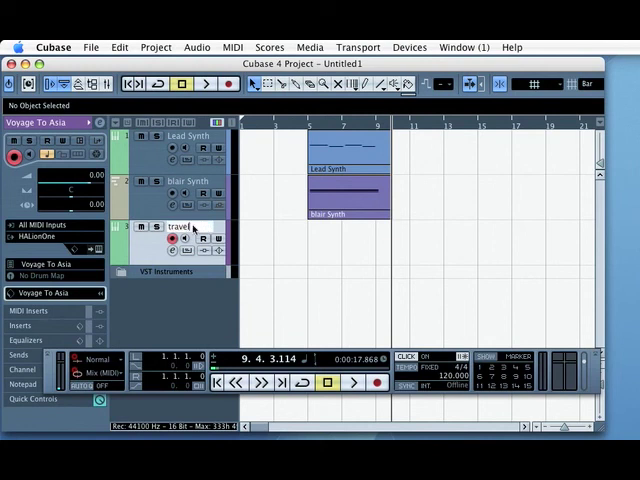
# Step: Record a MIDI part on the Travel track from bar 5 and stop near bar 11
pyautogui.click(190, 224)
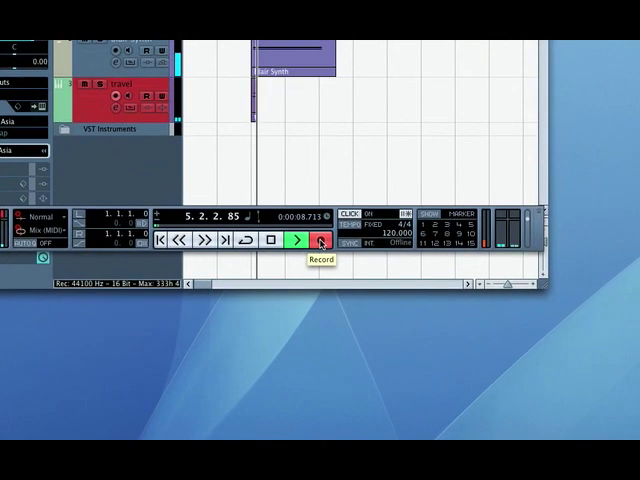
pyautogui.click(320, 244)
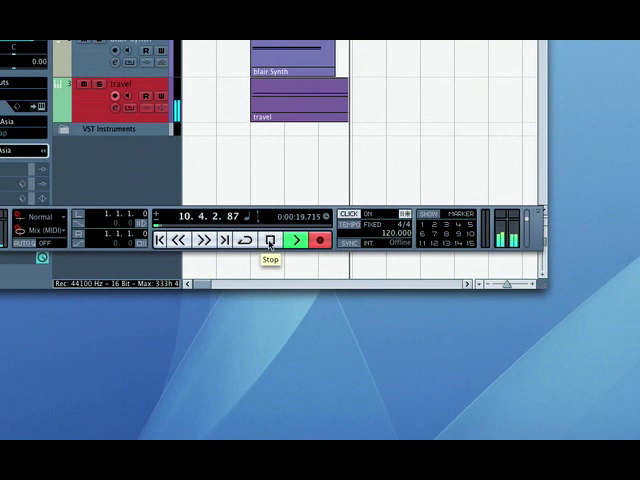
pyautogui.click(292, 242)
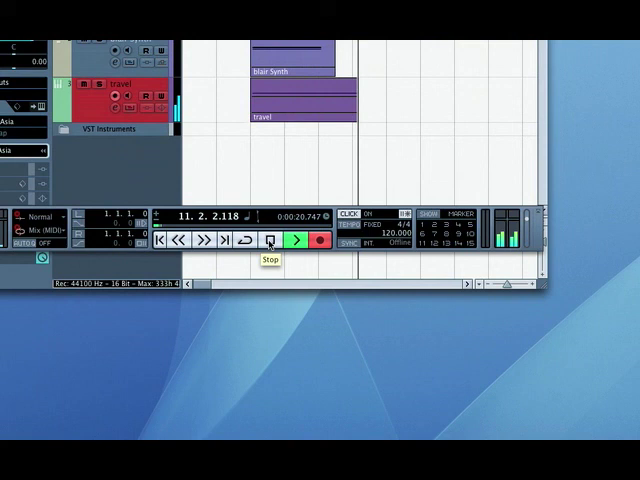